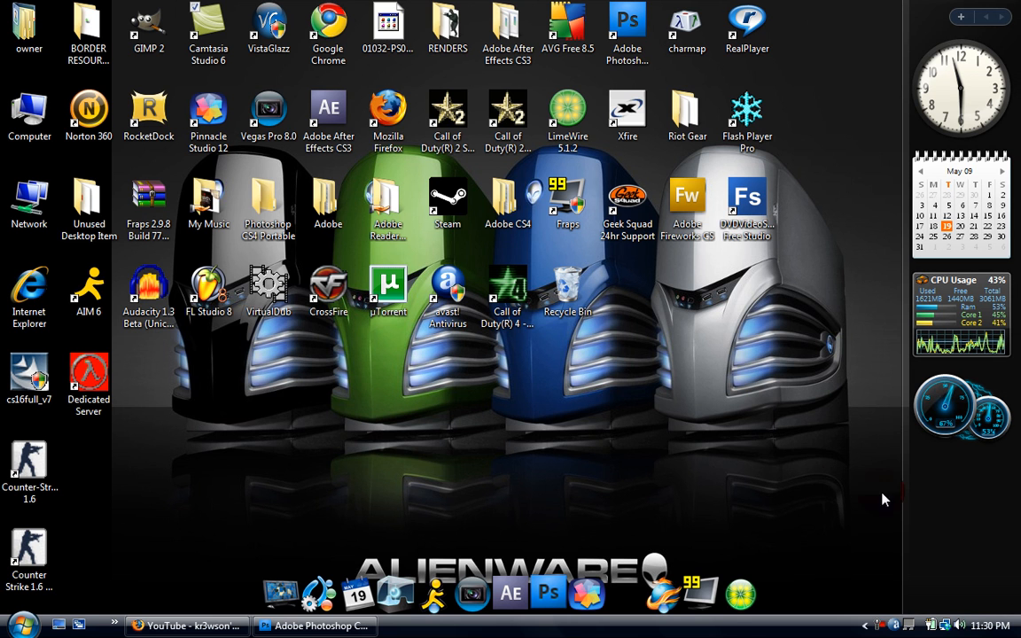
pyautogui.moveTo(484, 460)
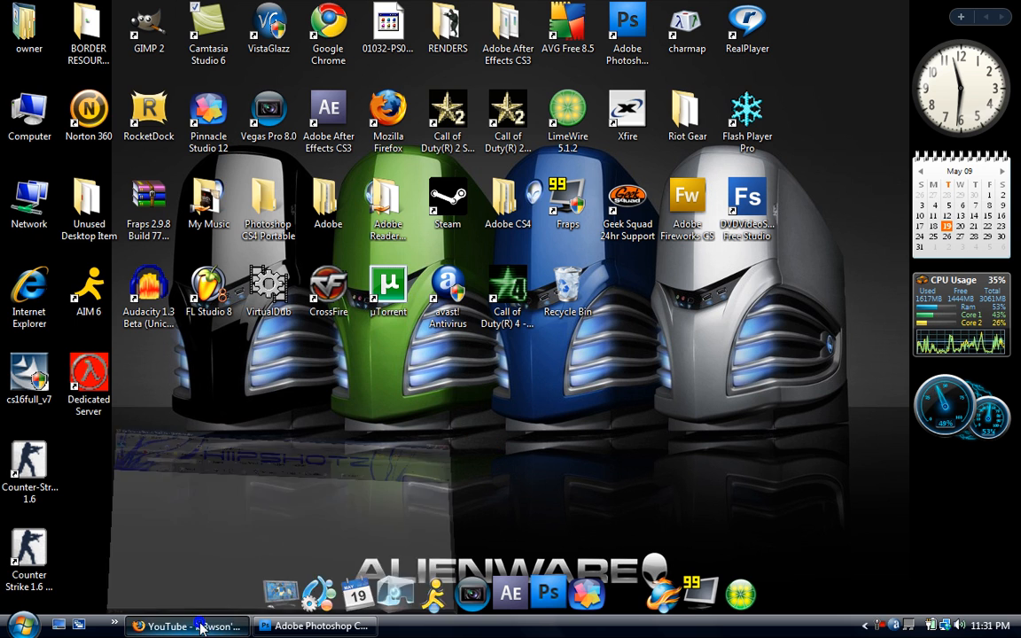
# - Glance at the current Firefox header, then switch to Photoshop and start a new document
pyautogui.click(187, 626)
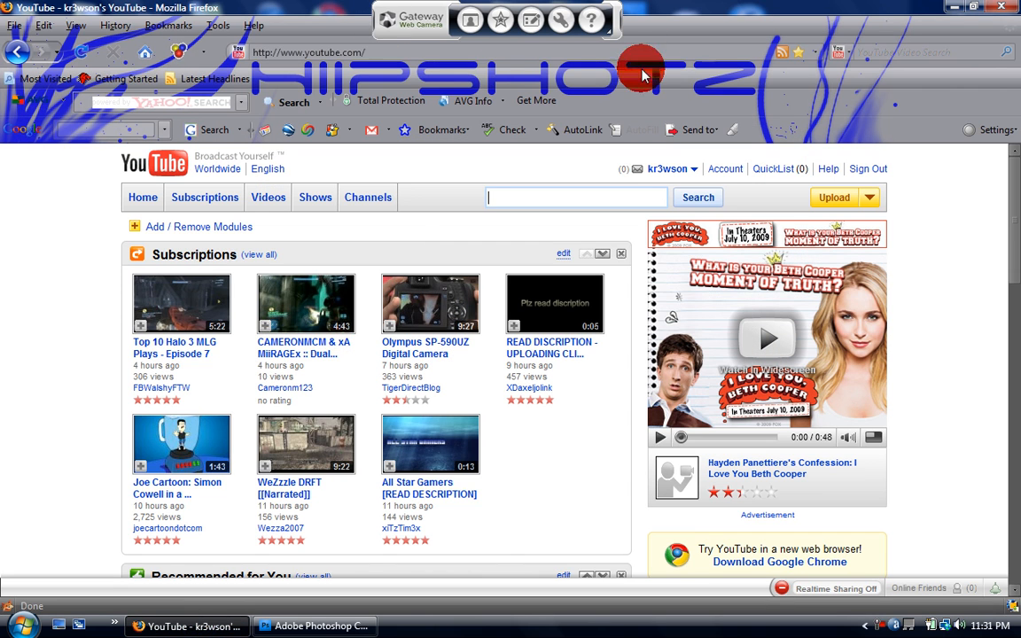
pyautogui.click(695, 168)
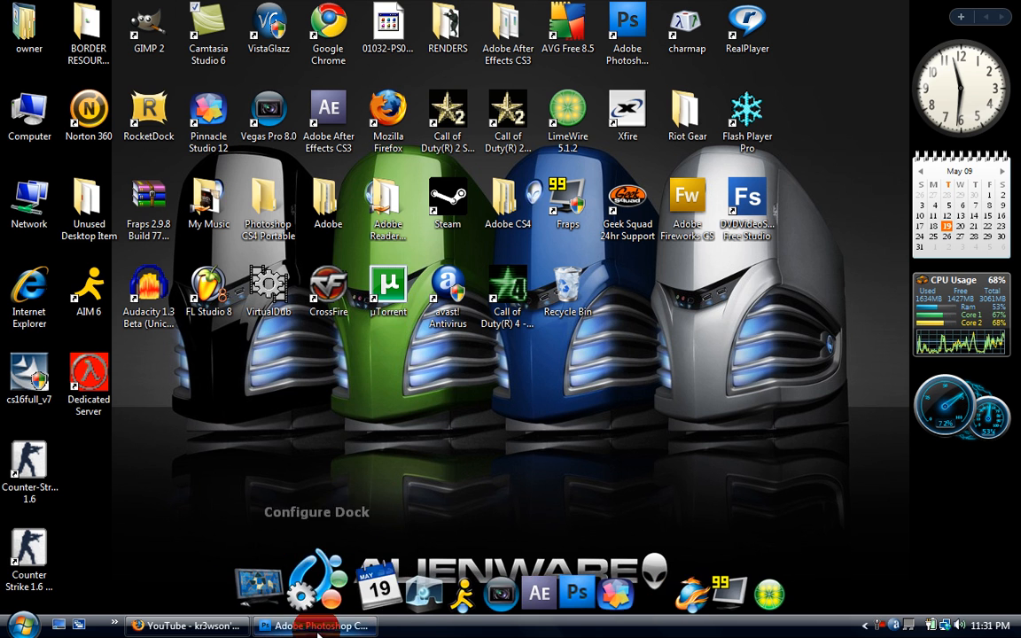
pyautogui.click(315, 626)
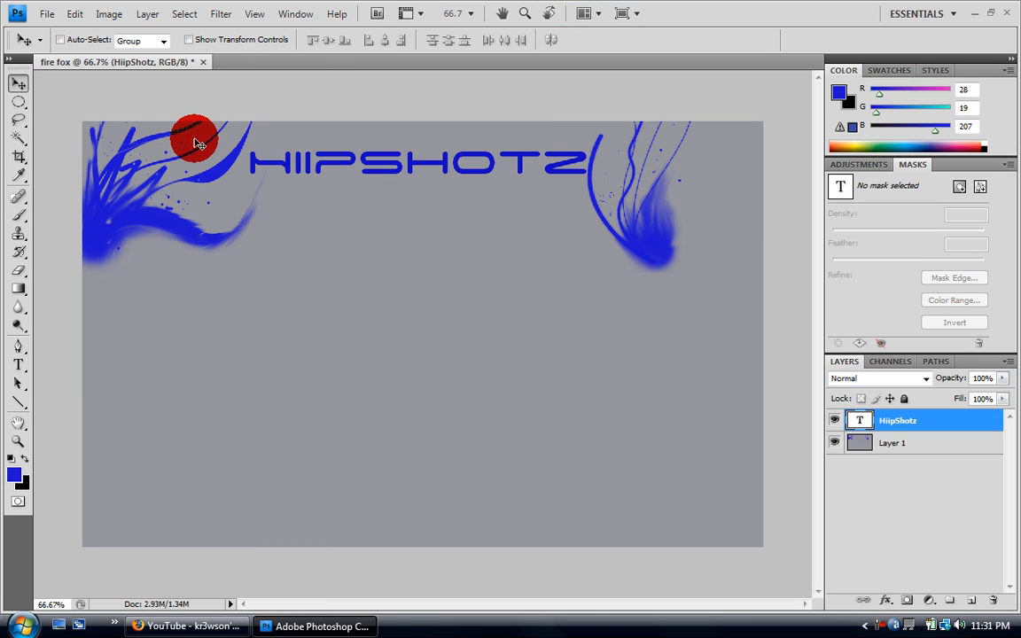
pyautogui.click(46, 14)
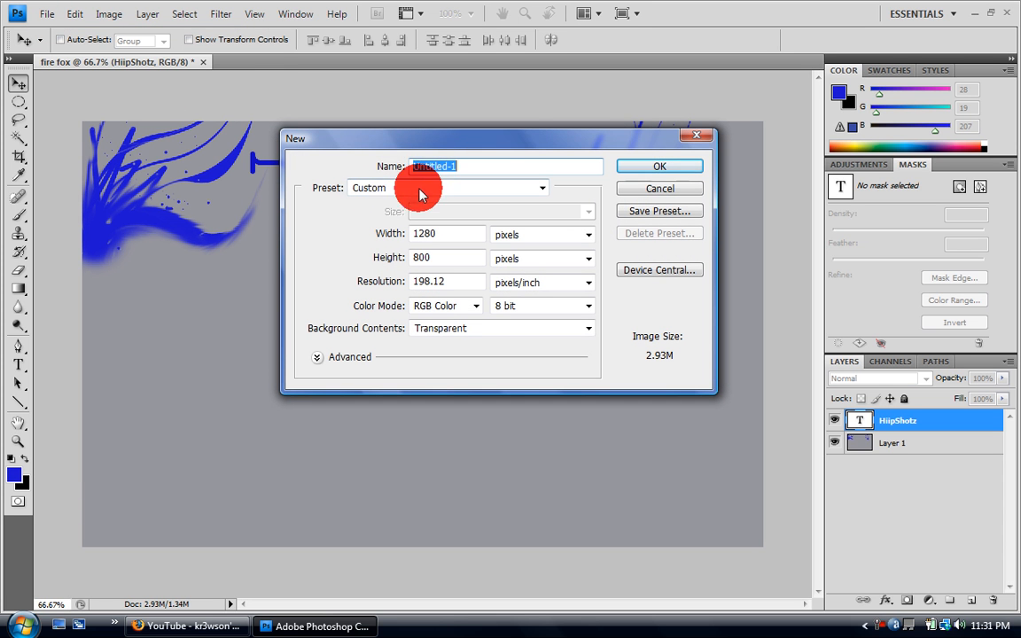
pyautogui.moveTo(506, 188)
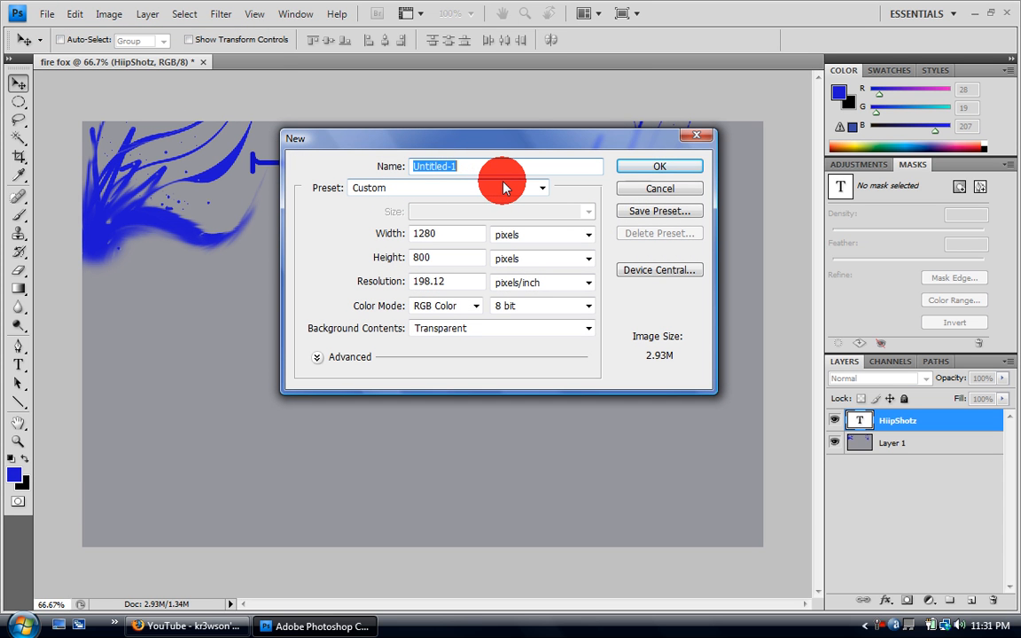
# - Name the document 'fire fox theme', 1280×800 px with transparent background, and create it
pyautogui.write('fire fo')
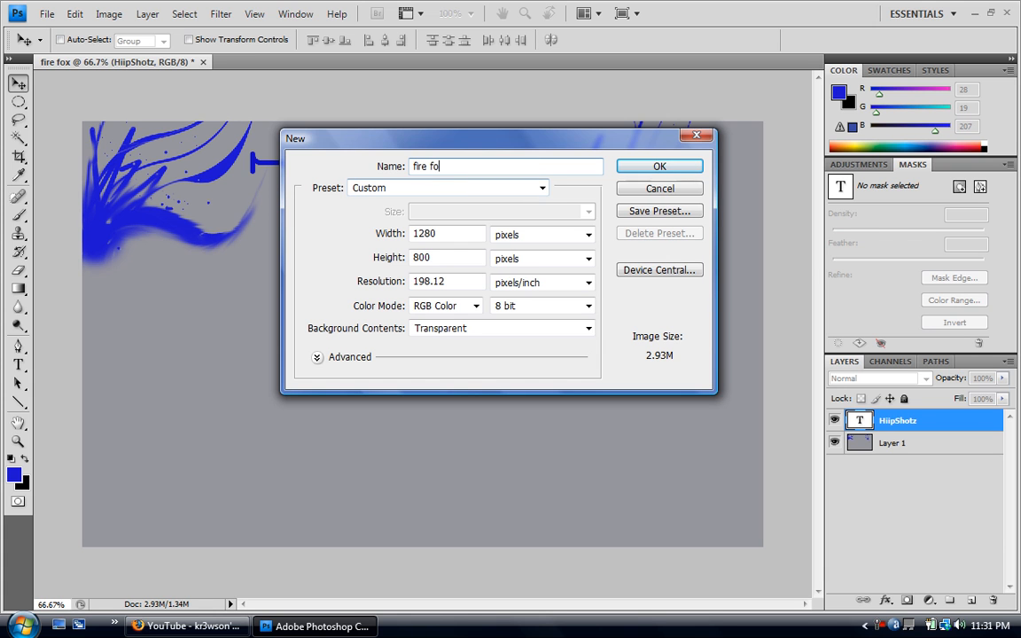
pyautogui.write('x theme')
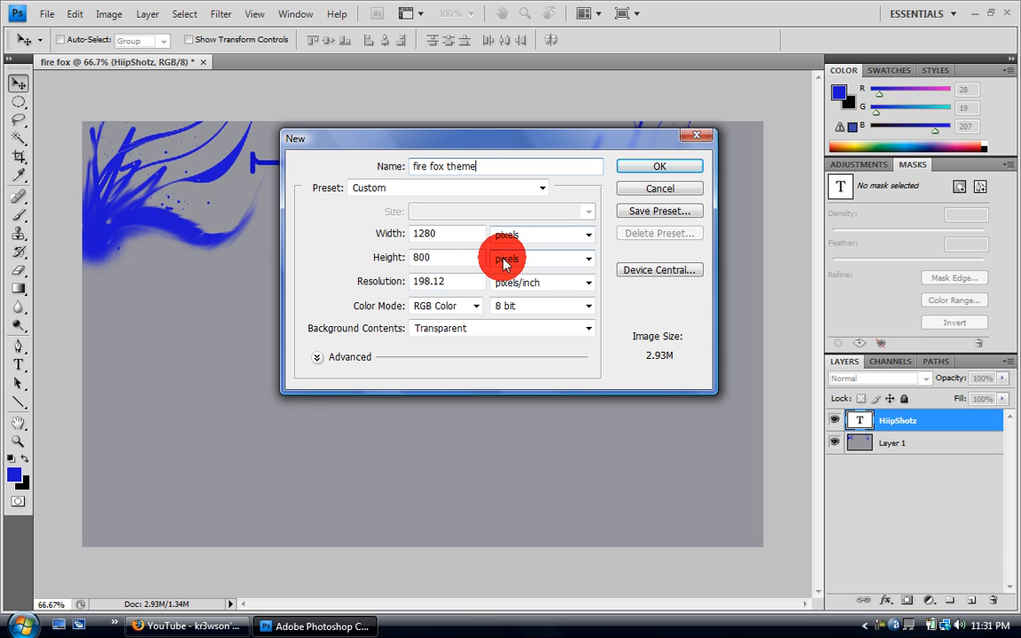
pyautogui.moveTo(470, 328)
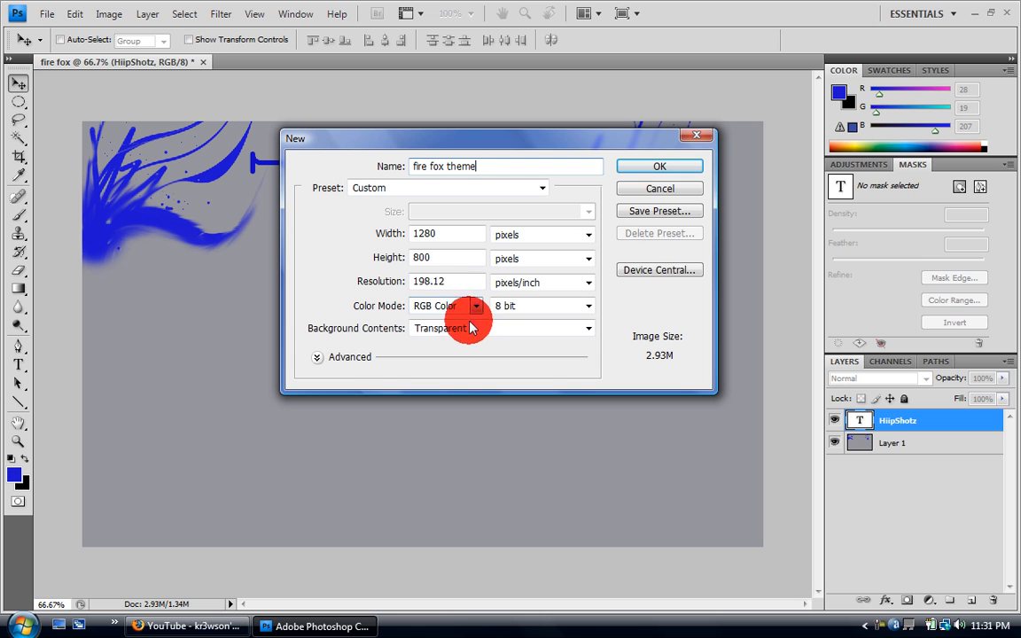
pyautogui.moveTo(589, 328)
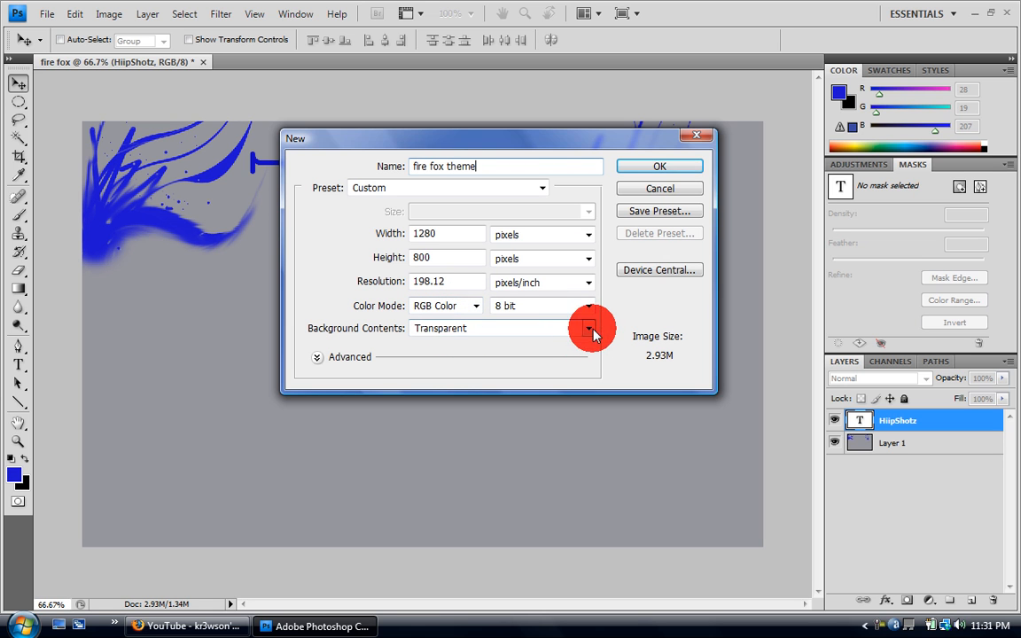
pyautogui.click(588, 328)
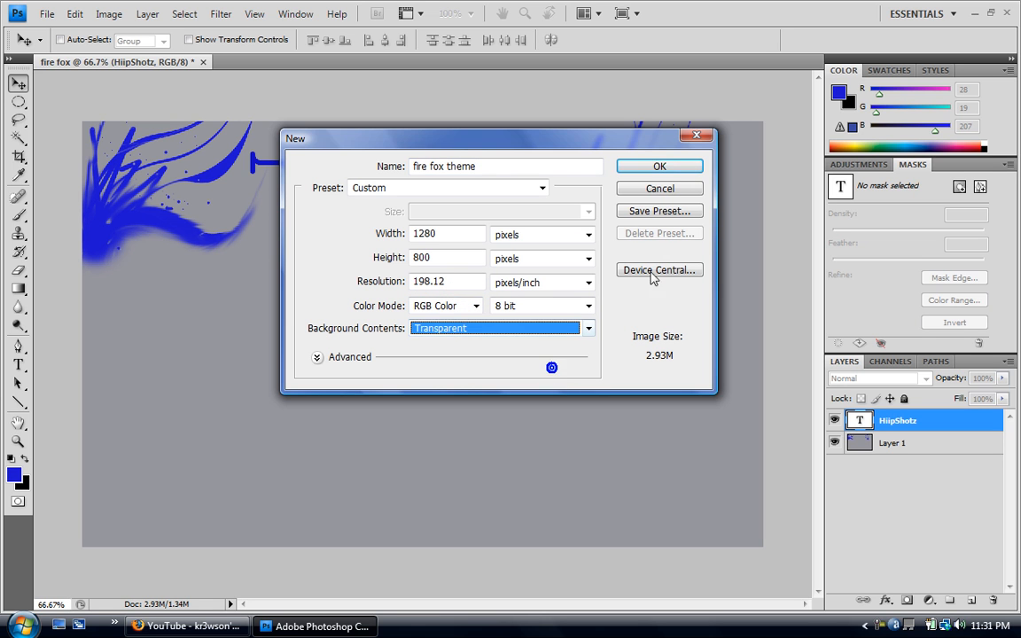
pyautogui.click(659, 166)
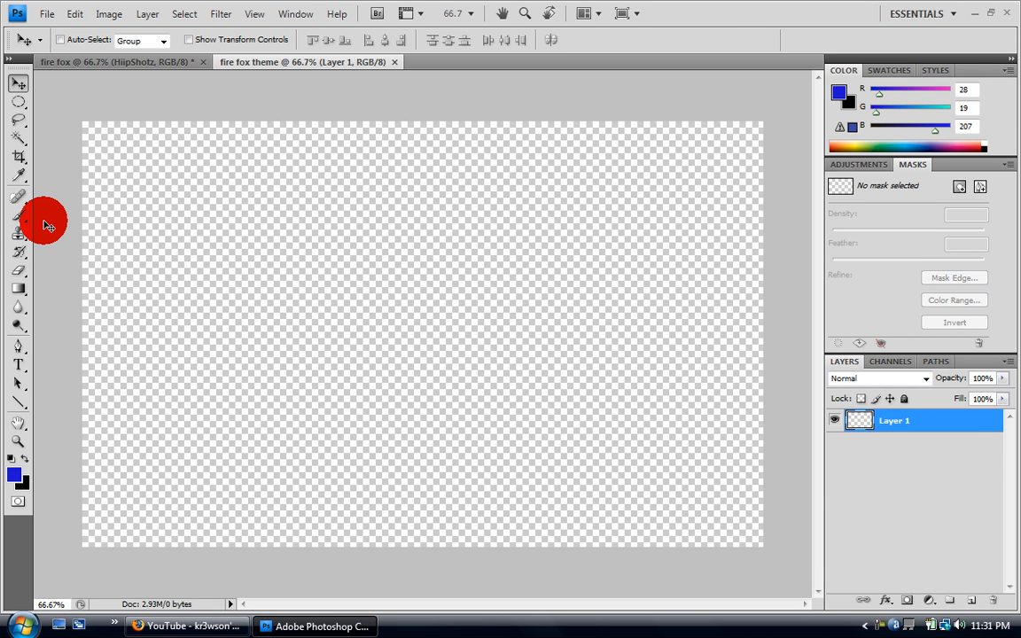
pyautogui.moveTo(21, 393)
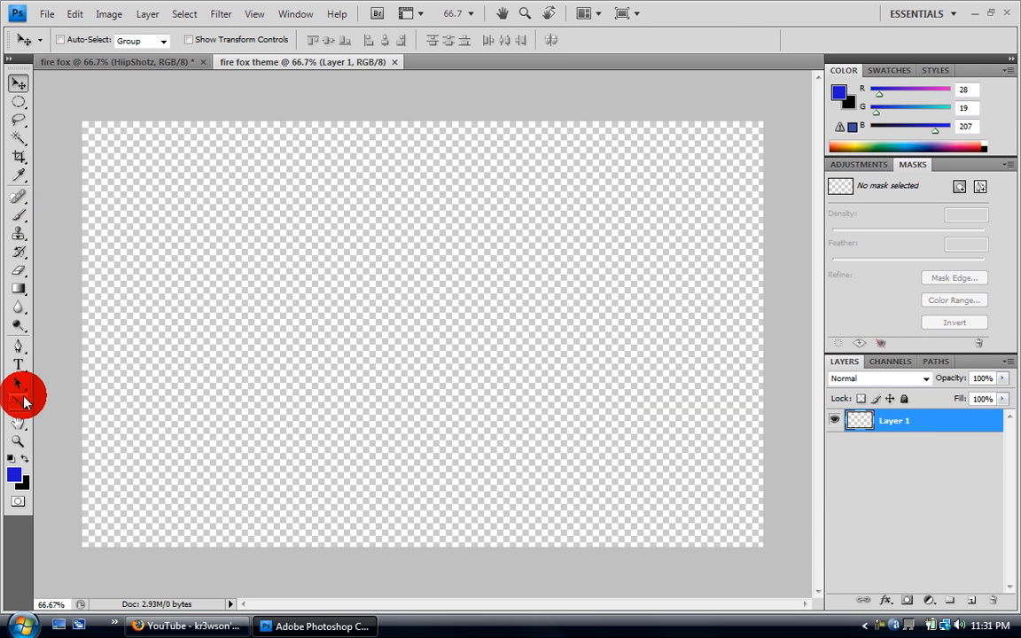
# - Choose the swirling splash brush and stamp blue strokes in the canvas's top corners
pyautogui.click(329, 142)
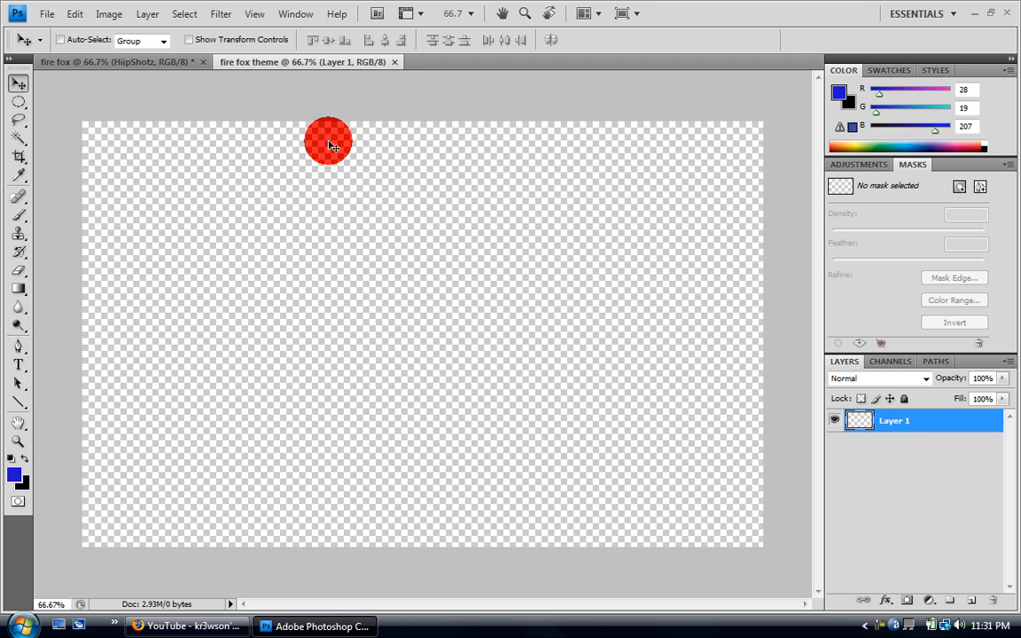
pyautogui.moveTo(328, 142); pyautogui.dragTo(532, 162)
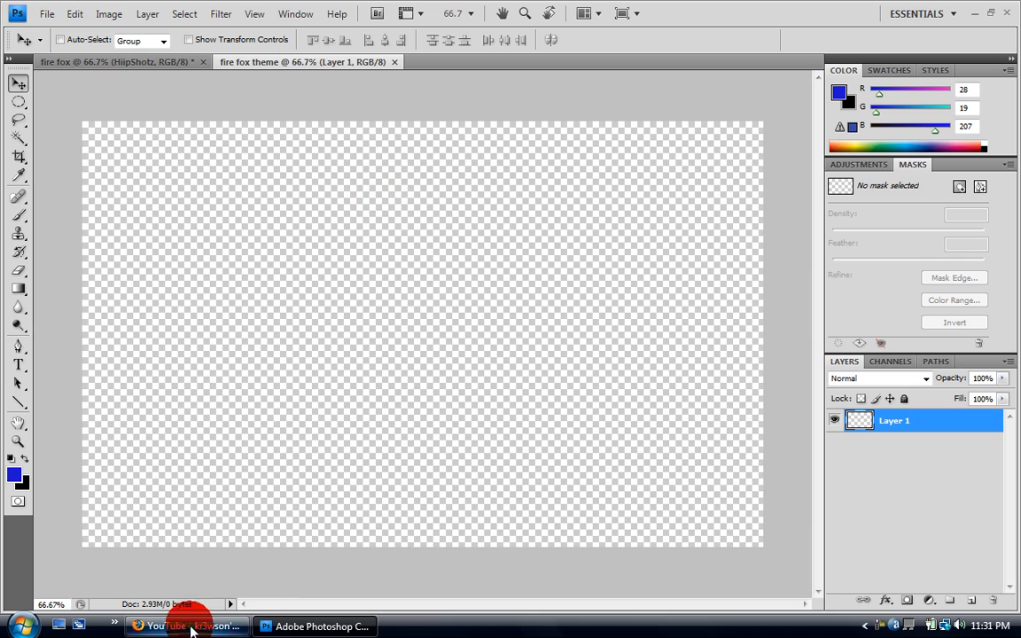
pyautogui.click(188, 626)
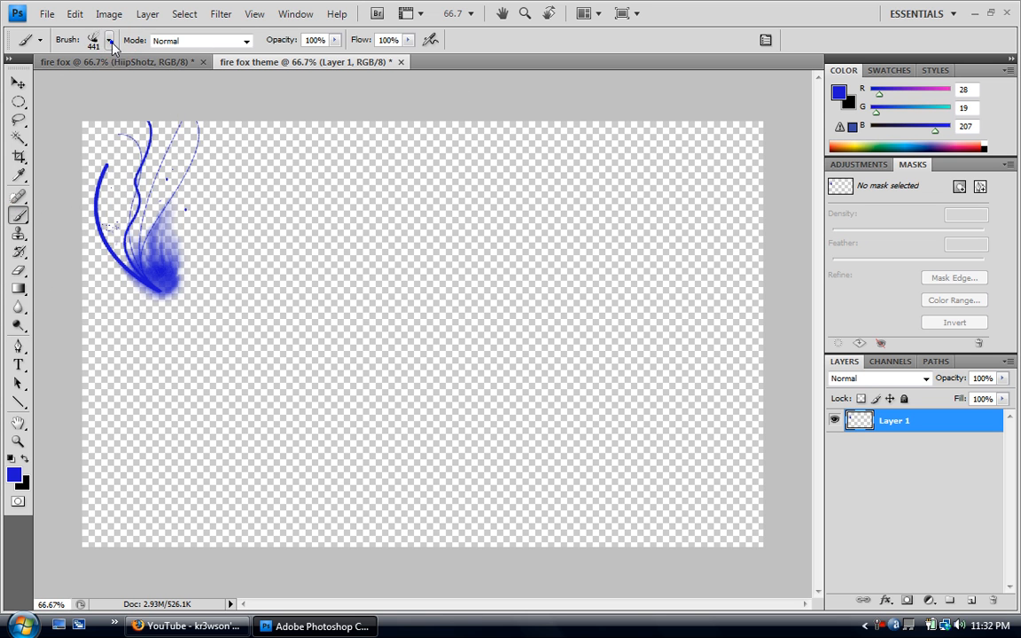
pyautogui.click(110, 39)
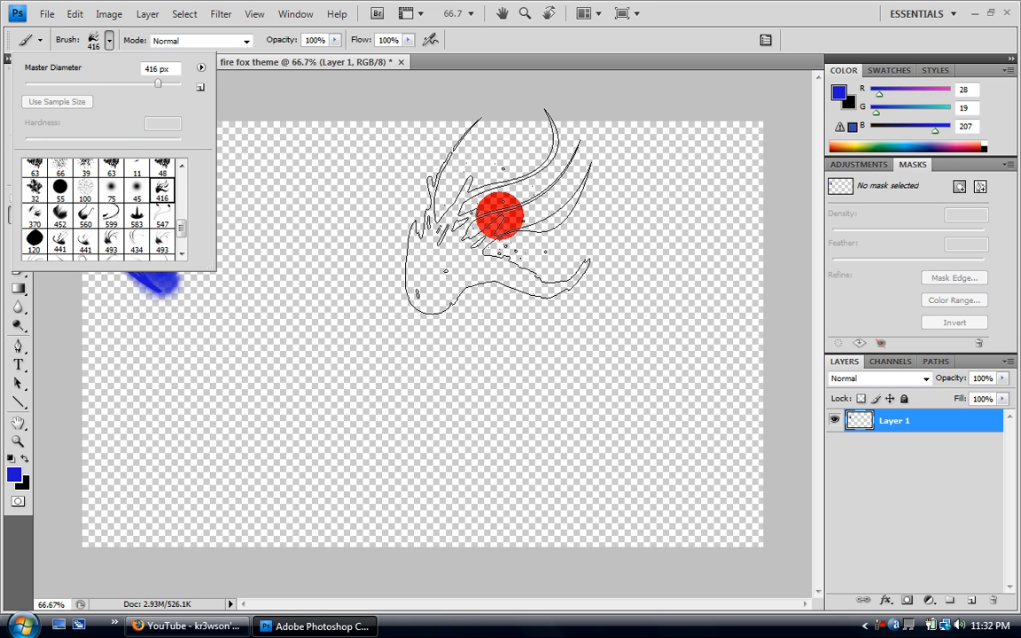
pyautogui.click(115, 62)
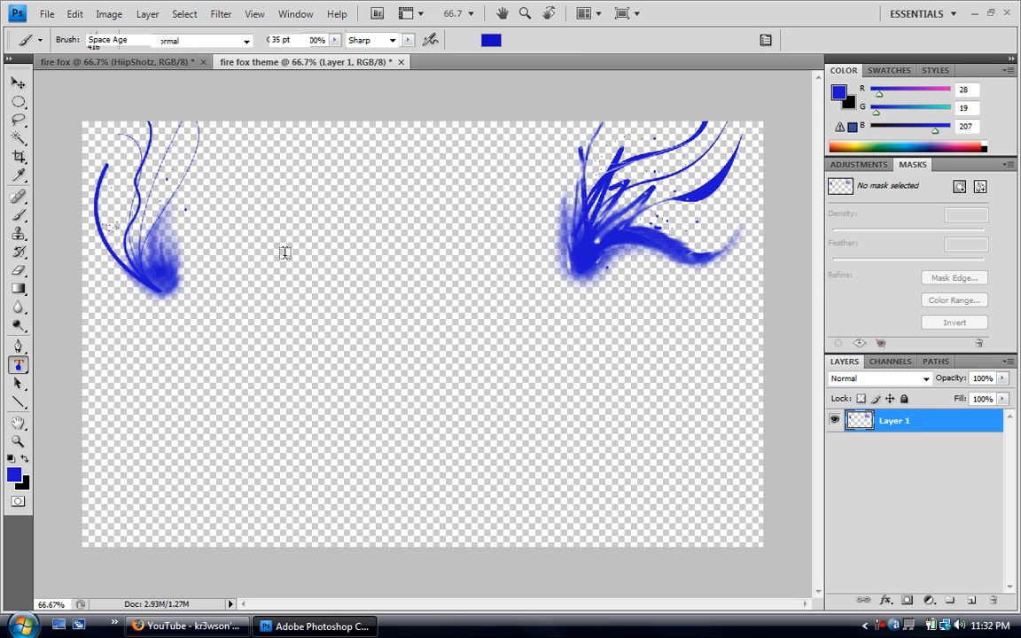
# - Type blue 'HIIPSHOTZ' in Space Age 37 pt across the top between the splashes
pyautogui.click(252, 206)
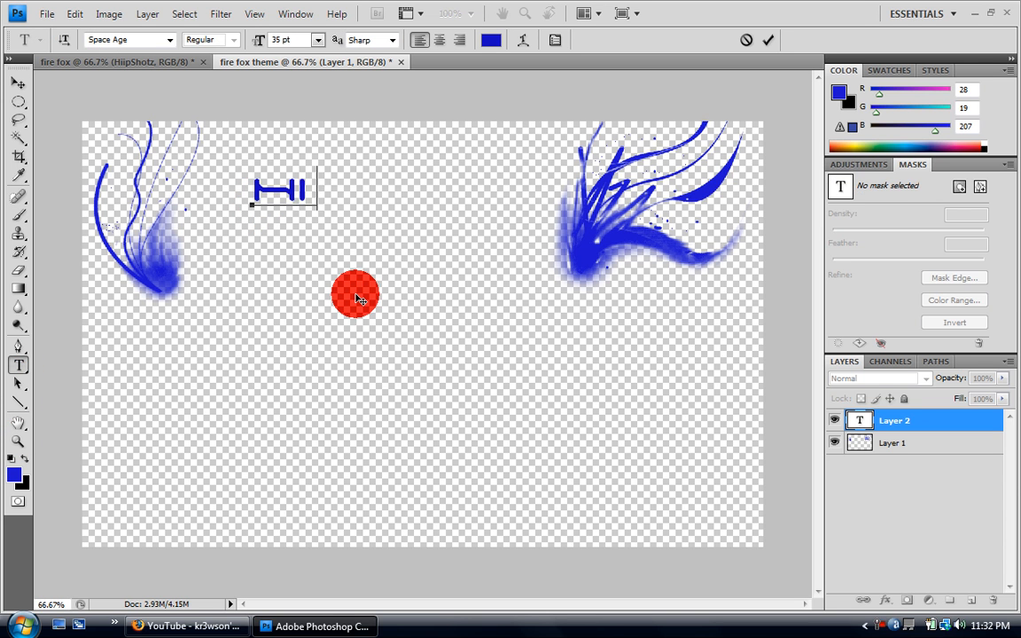
pyautogui.write('HIIPSHO')
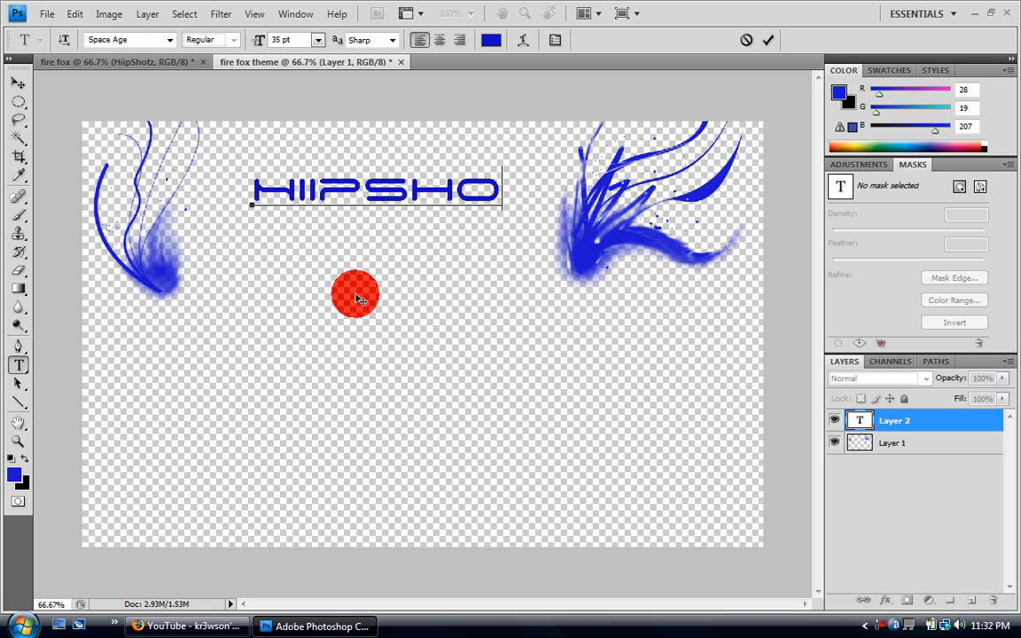
pyautogui.write('TZ')
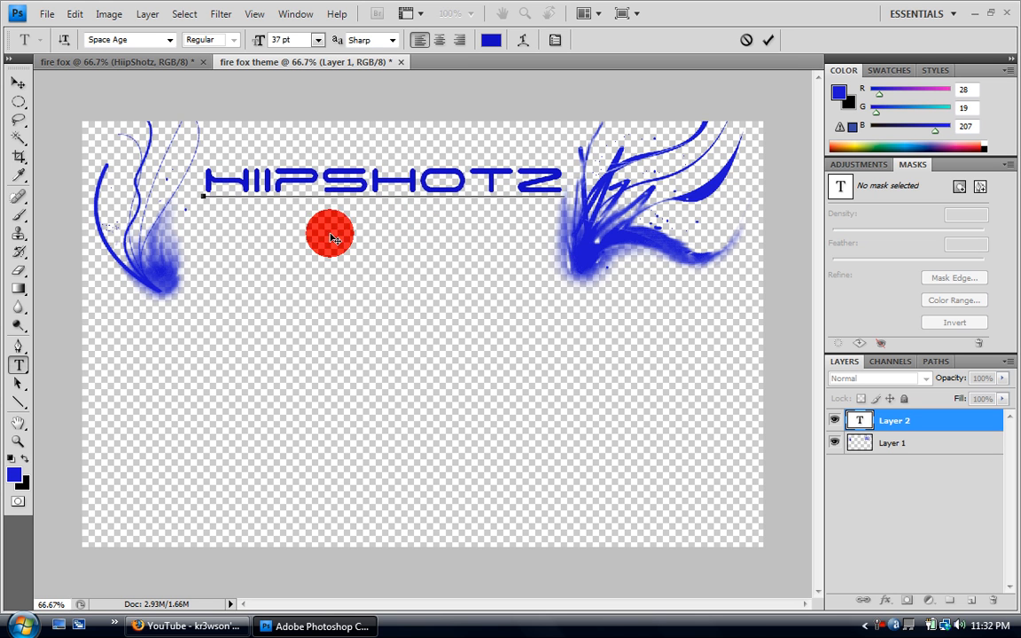
# - Set up Save As for 'fire fox theme' with JPEG chosen as the format
pyautogui.click(46, 14)
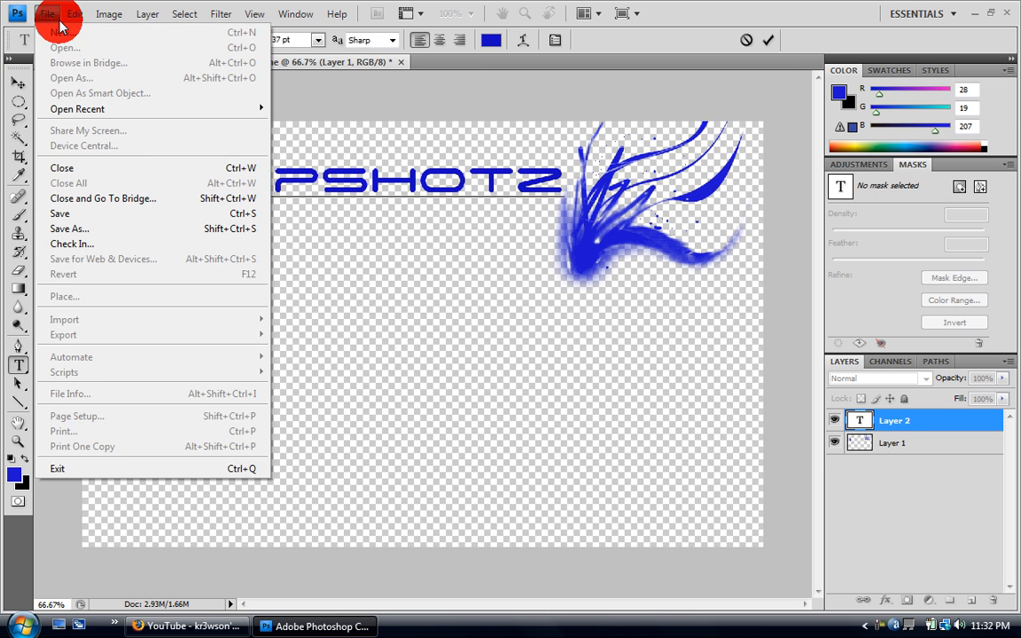
pyautogui.moveTo(98, 183)
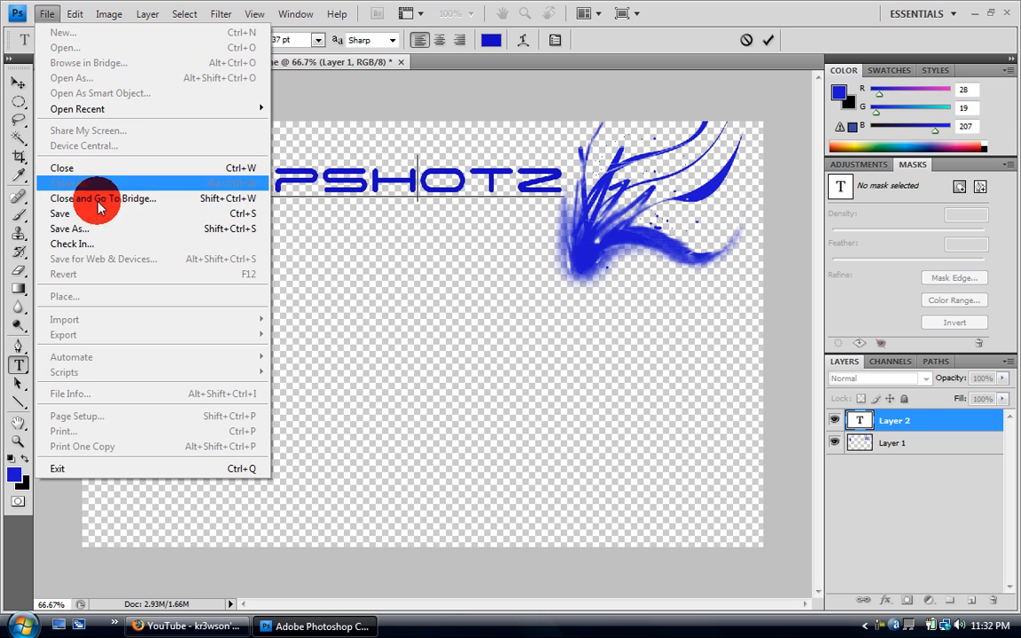
pyautogui.click(69, 229)
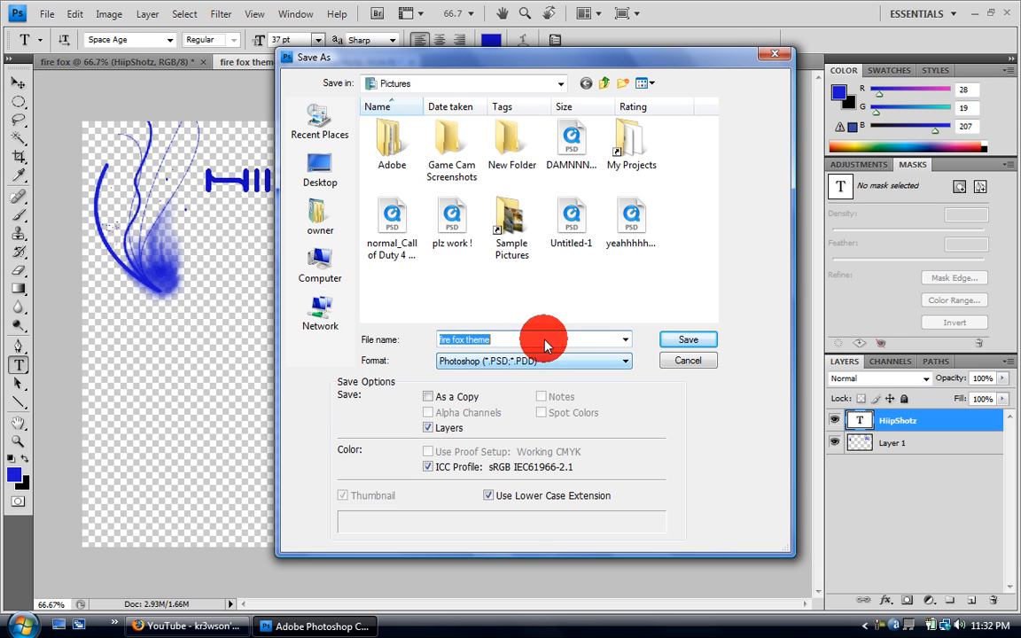
pyautogui.click(624, 362)
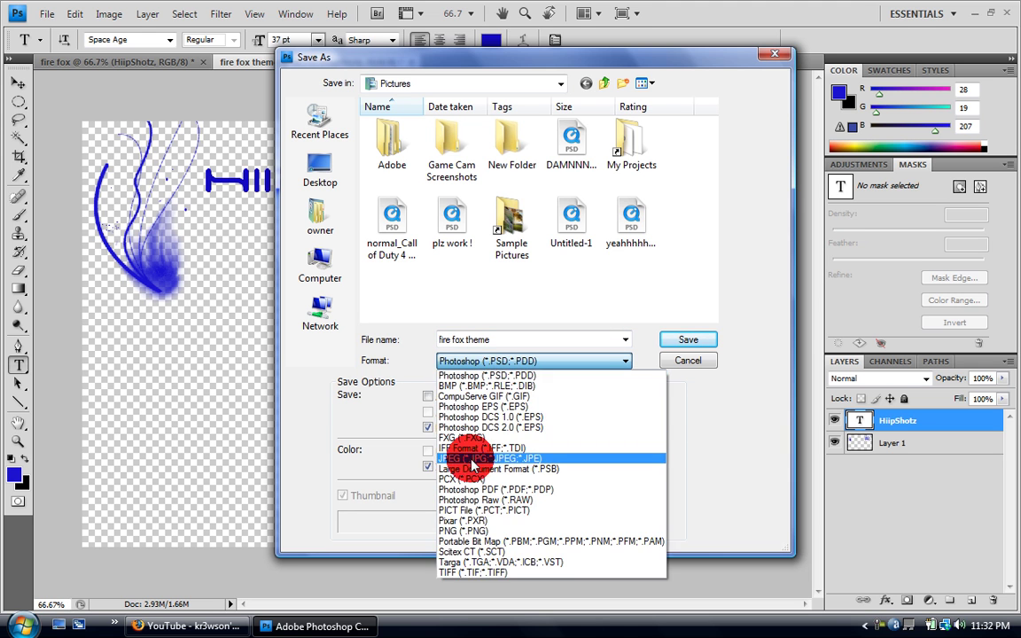
pyautogui.click(489, 458)
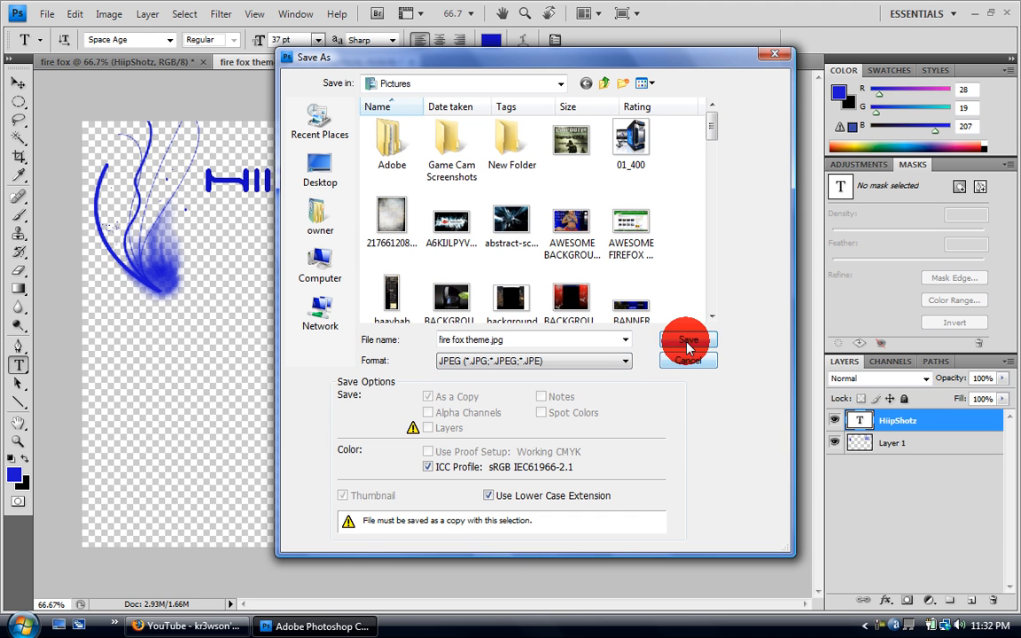
# - Save the JPEG to Pictures at Maximum quality and return to Firefox
pyautogui.click(688, 344)
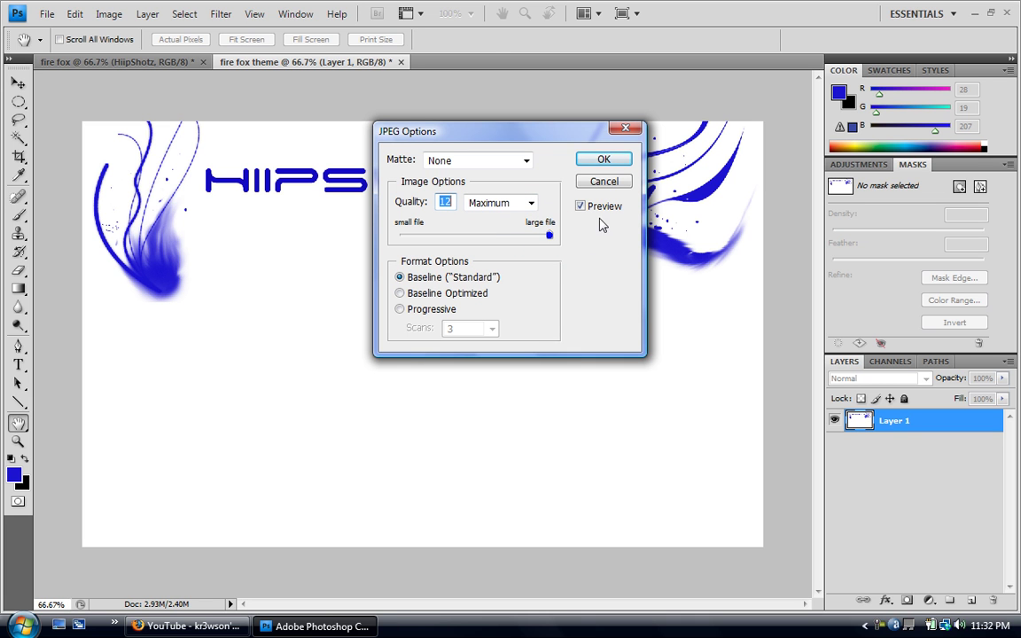
pyautogui.click(603, 159)
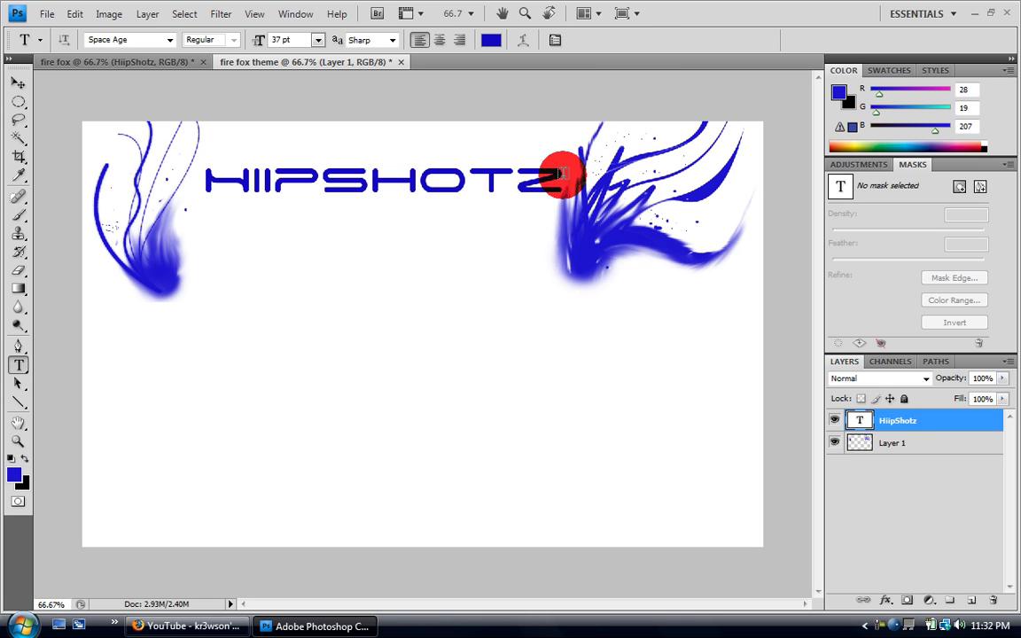
pyautogui.click(186, 626)
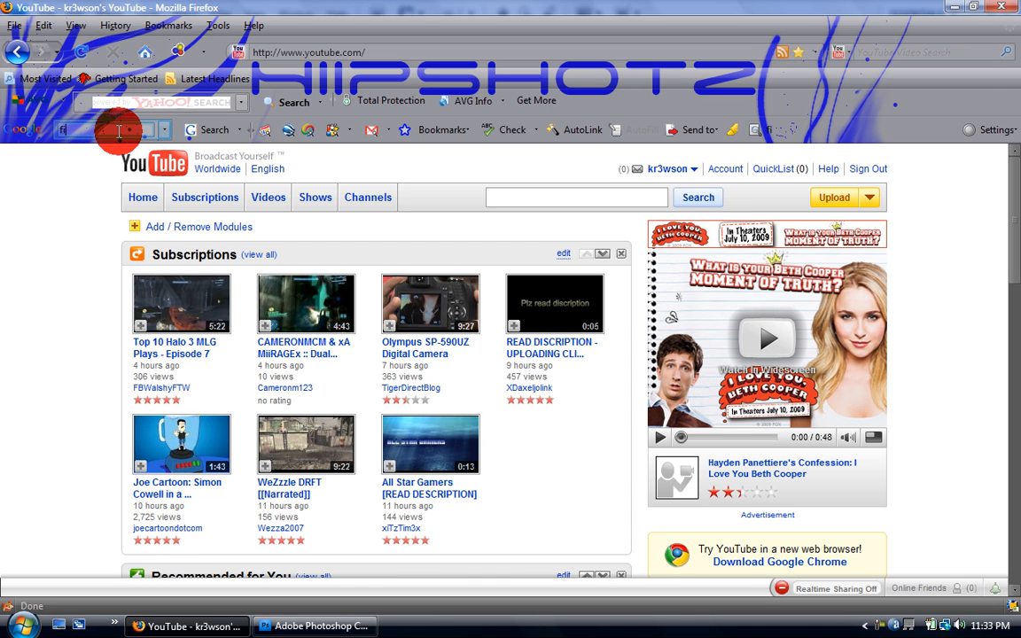
# - Search Google for 'fire fox', open Mozilla's page and go to its Add-ons site
pyautogui.write('fire fox')
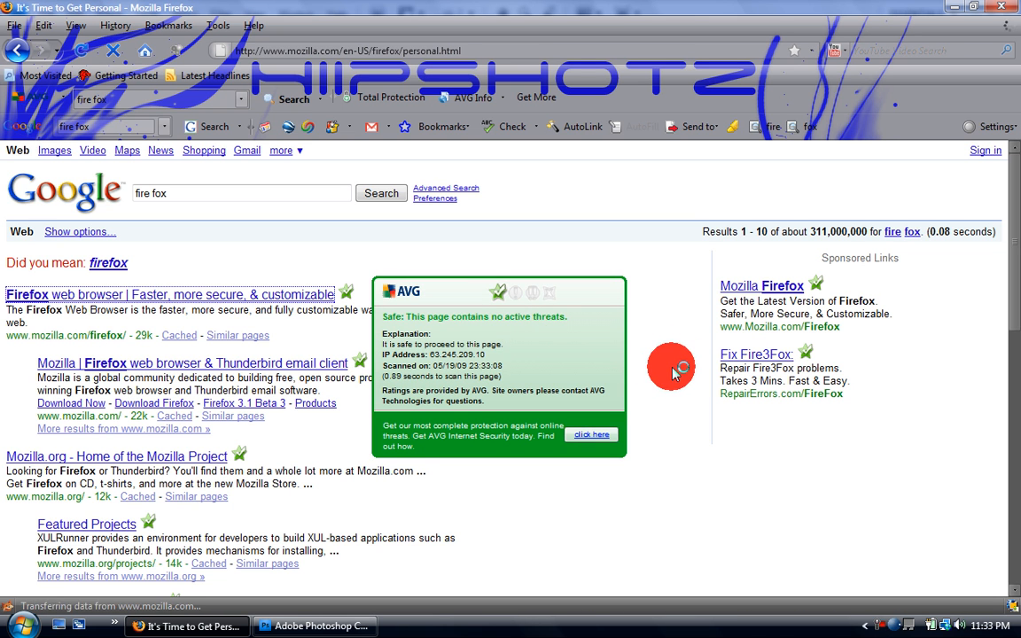
pyautogui.click(168, 295)
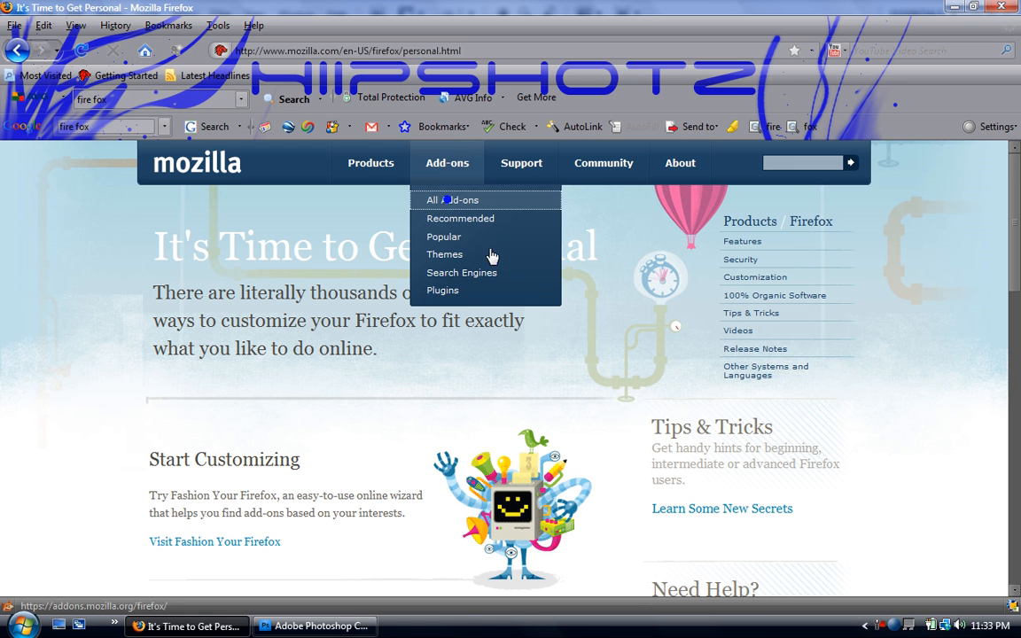
pyautogui.click(452, 199)
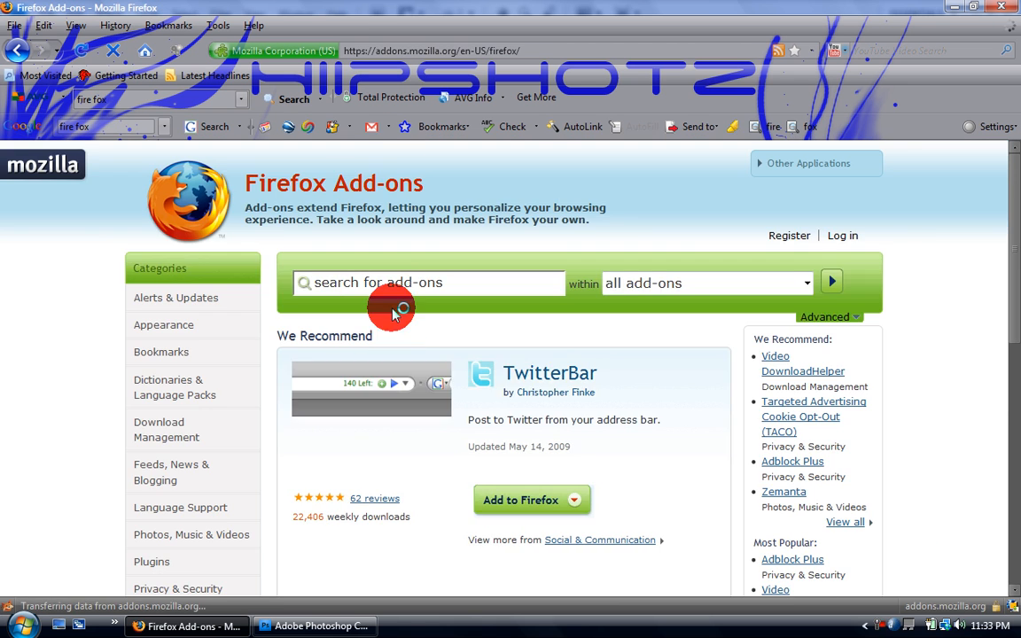
# - Search the add-ons site for 'anycolor' and choose Add to Firefox on AnyColor
pyautogui.click(429, 283)
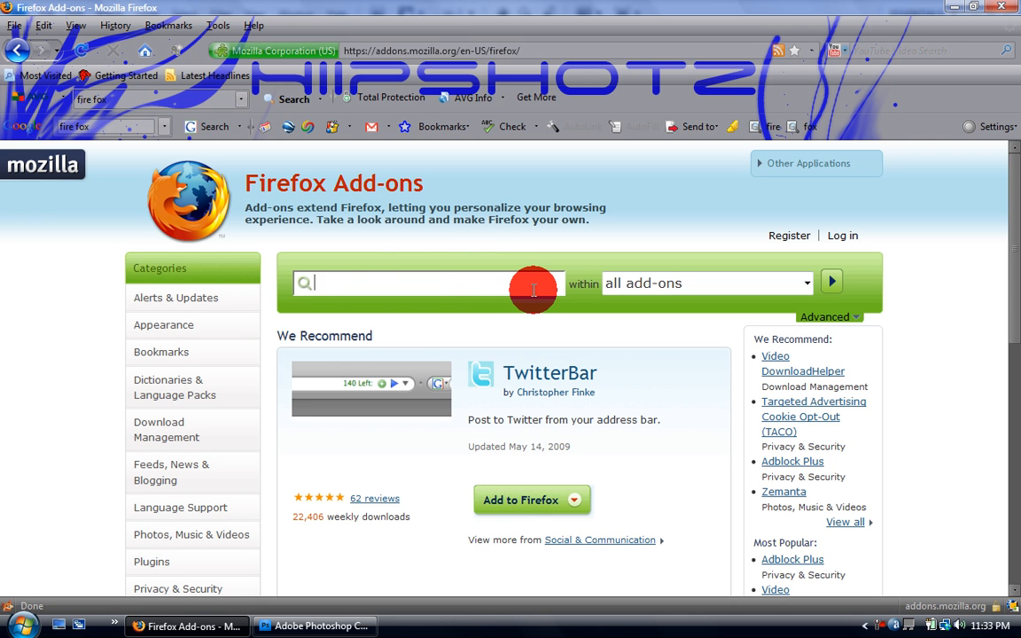
pyautogui.write('anycolor')
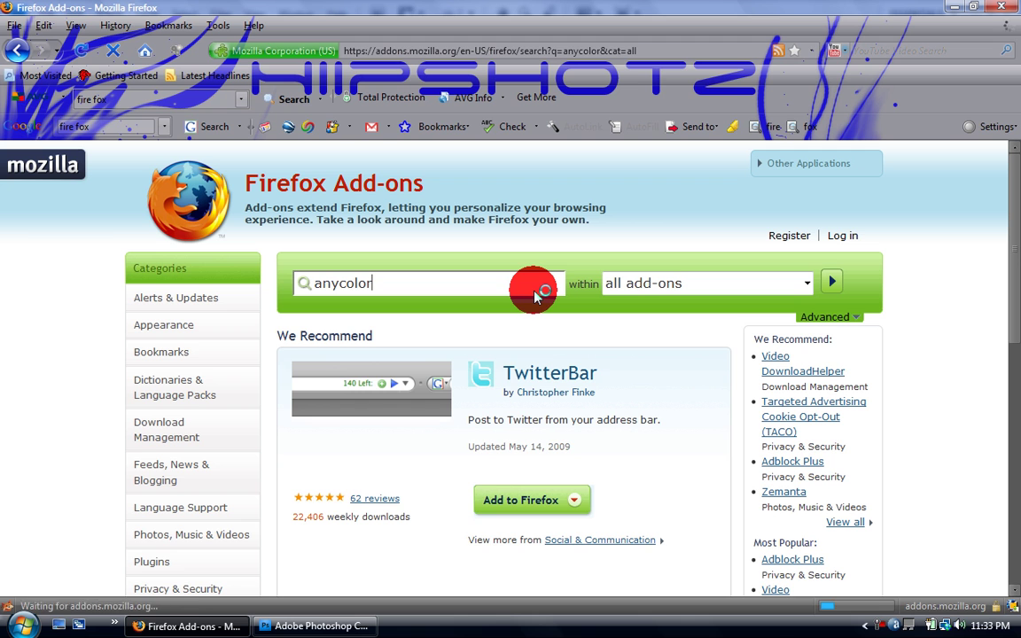
pyautogui.click(830, 282)
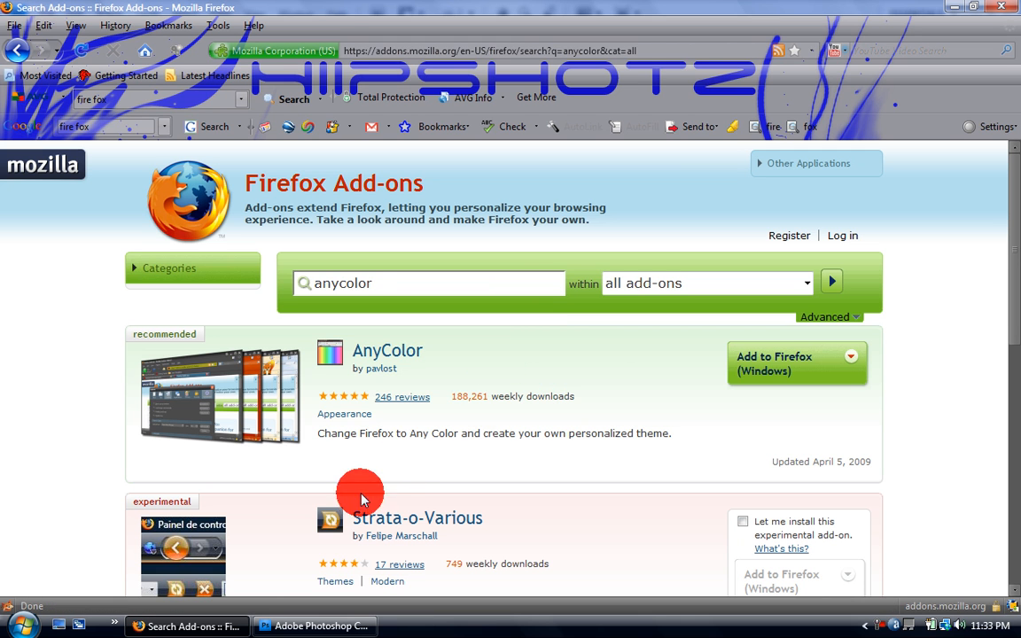
pyautogui.moveTo(330, 383)
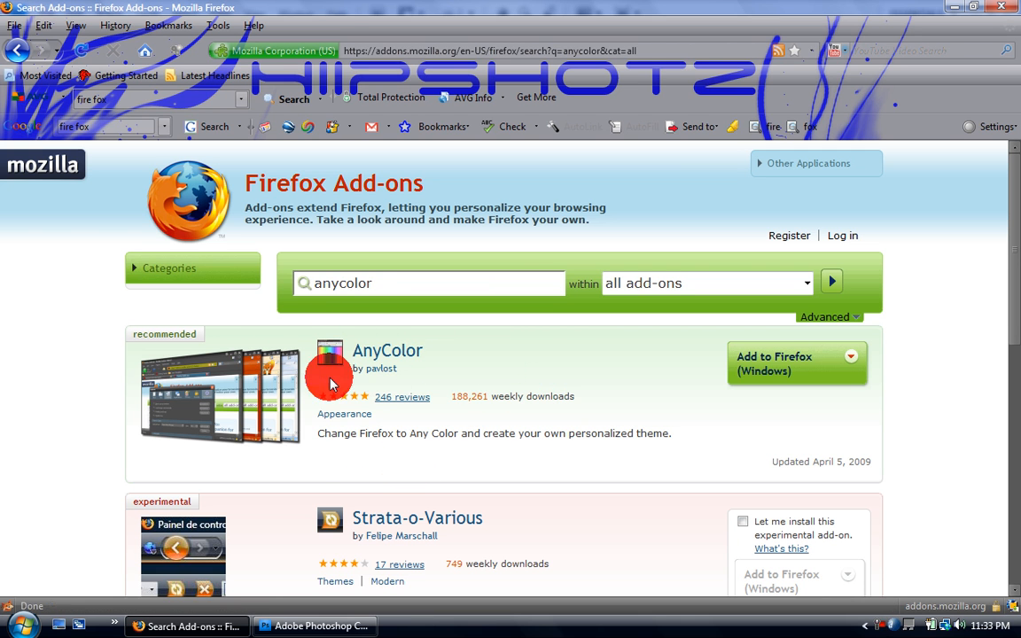
pyautogui.click(781, 364)
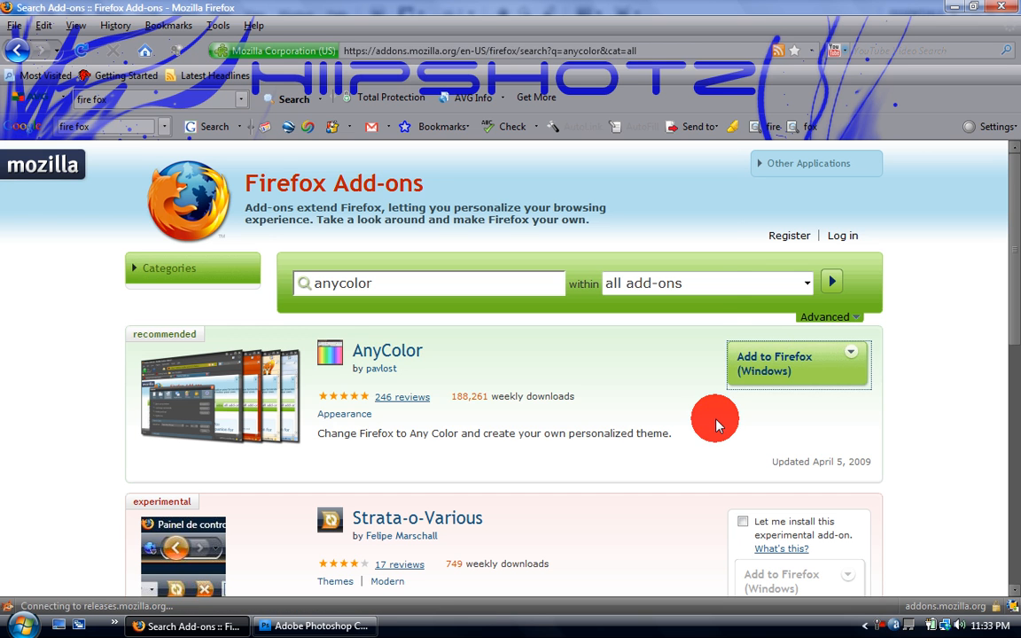
pyautogui.click(773, 364)
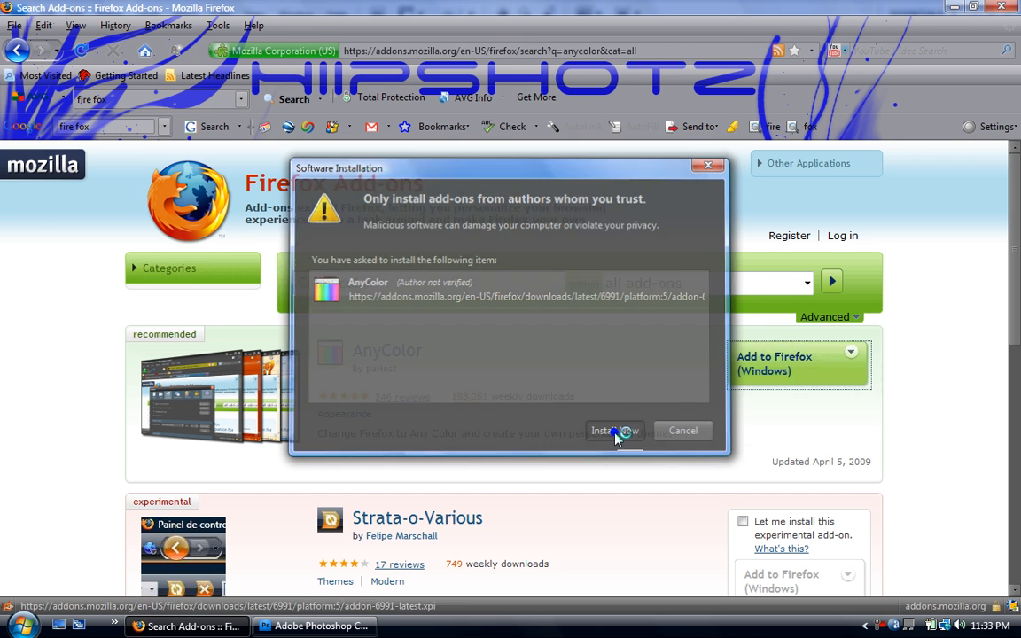
# - Install AnyColor 0.2.6, restart Firefox and close the Add-ons manager
pyautogui.click(614, 431)
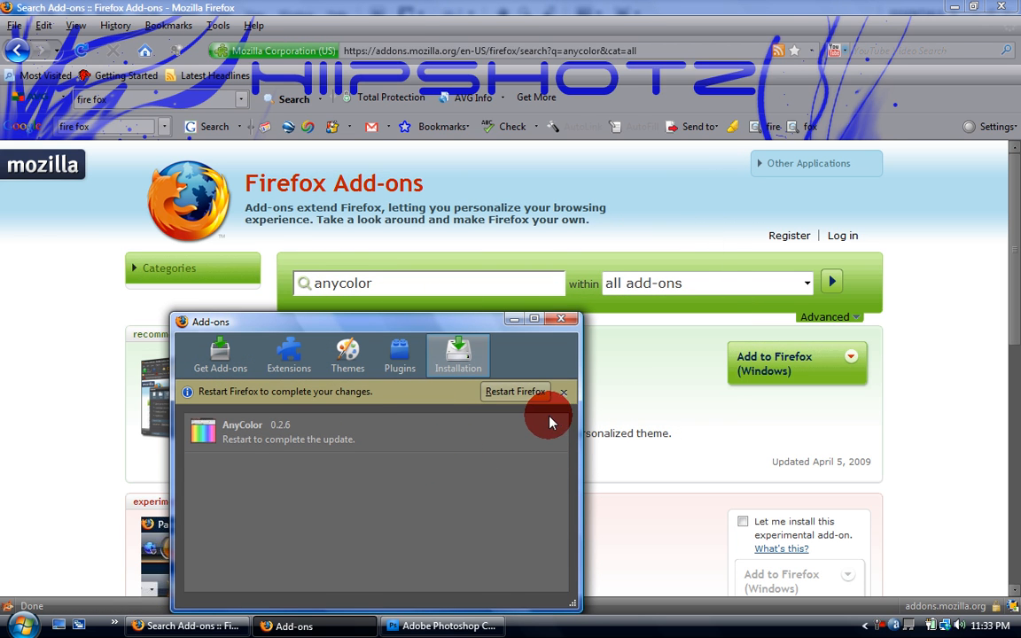
pyautogui.moveTo(435, 431)
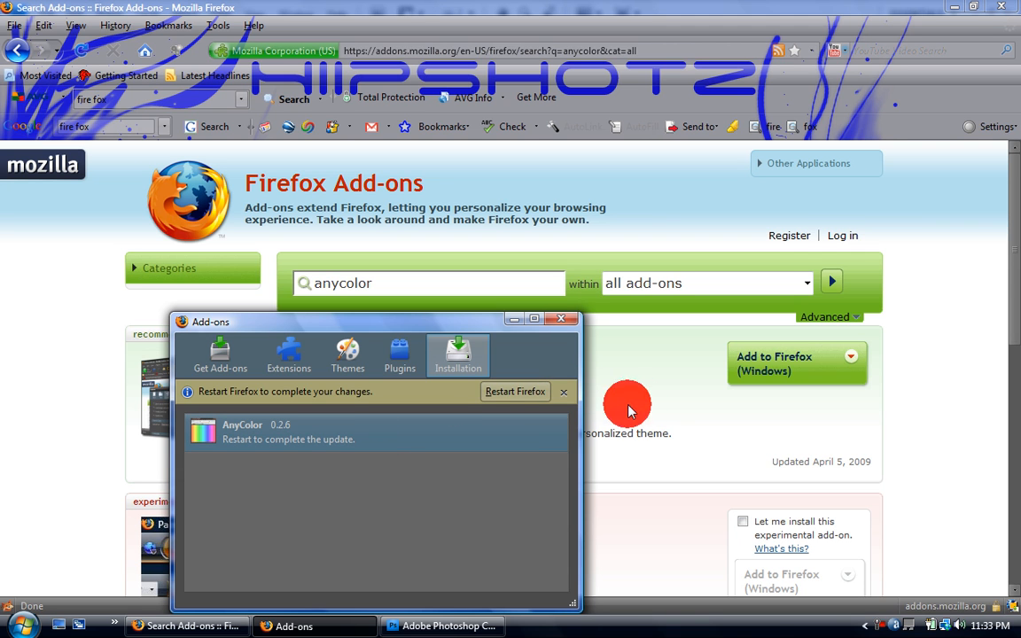
pyautogui.click(564, 392)
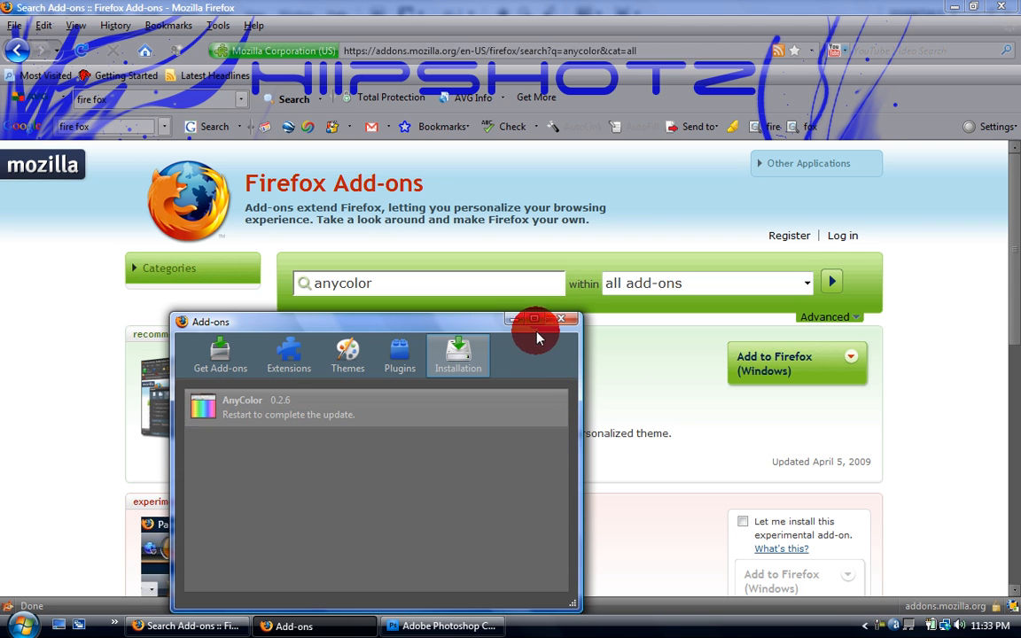
pyautogui.click(560, 320)
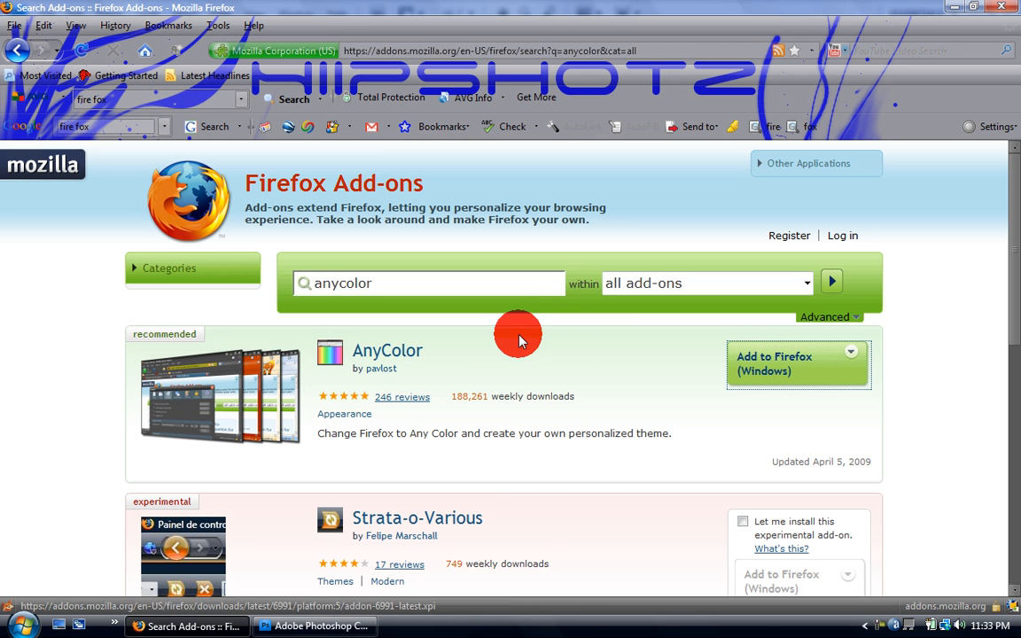
pyautogui.moveTo(362, 168)
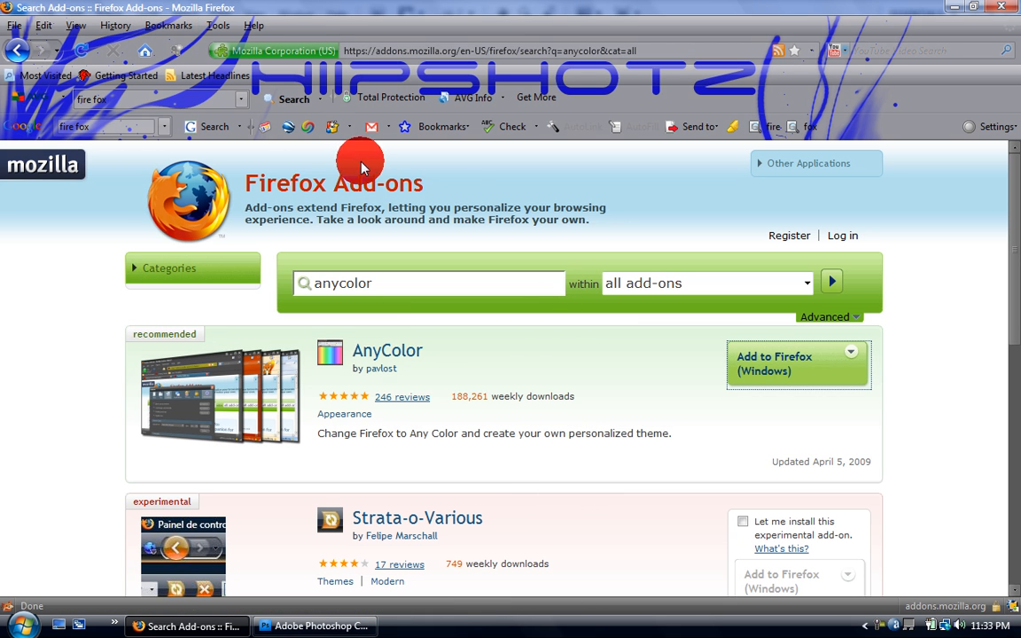
# - From Tools open AnyColor preferences and browse for a header image file
pyautogui.click(218, 24)
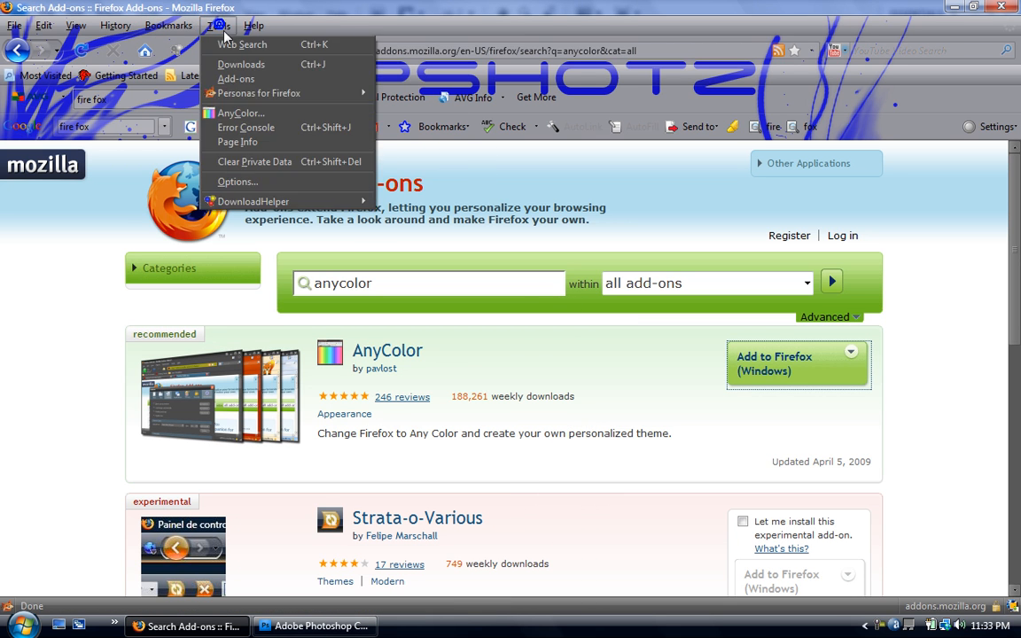
pyautogui.click(241, 113)
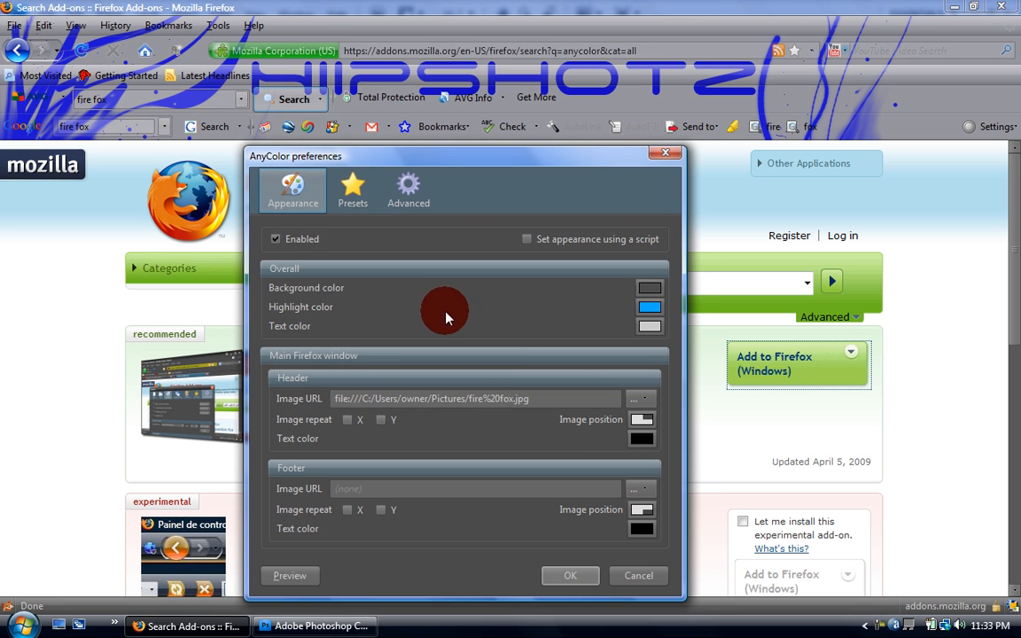
pyautogui.moveTo(297, 383)
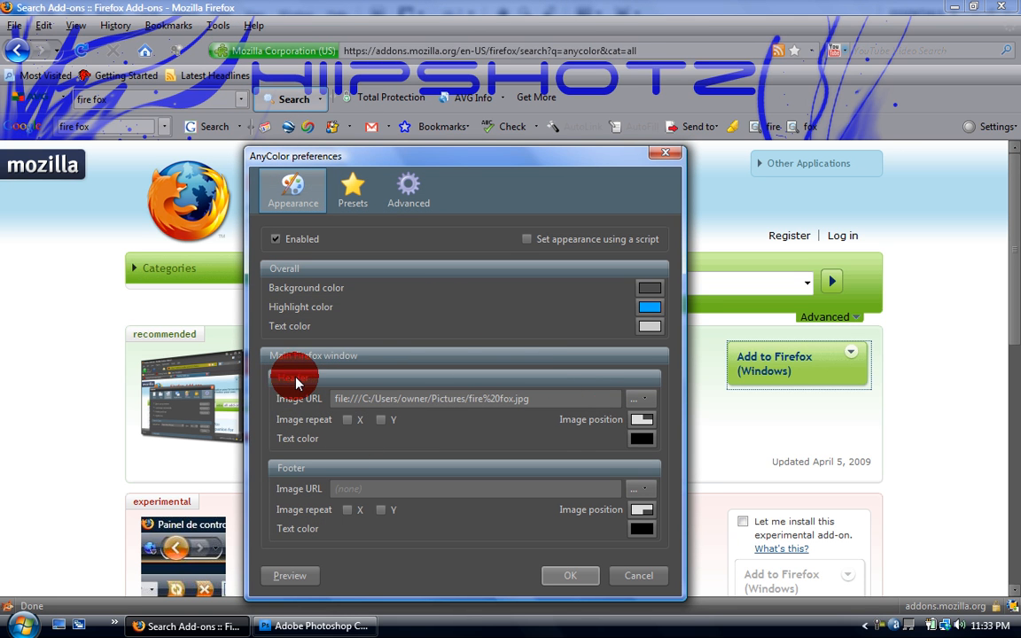
pyautogui.moveTo(638, 404)
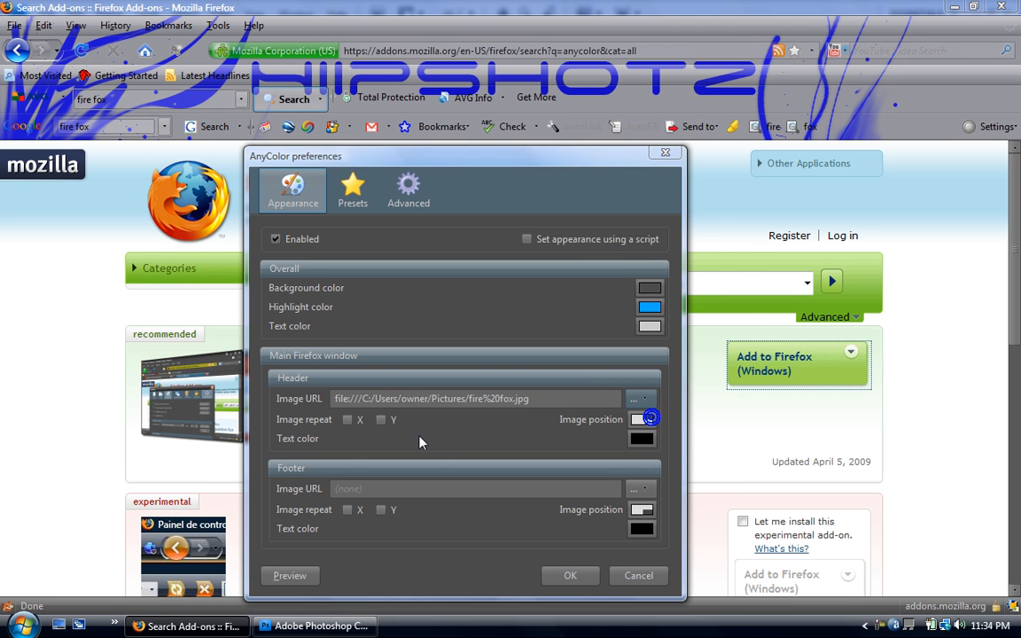
pyautogui.click(634, 397)
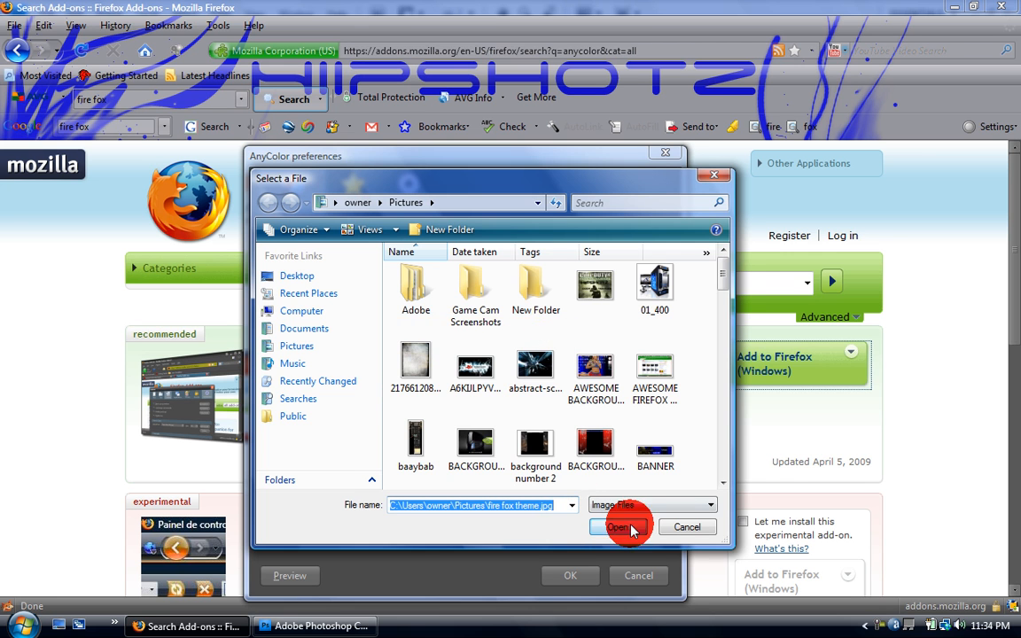
# - Pick 'fire fox theme.jpg' as the header image and preview HIIPSHOTZ across Firefox's top
pyautogui.click(621, 526)
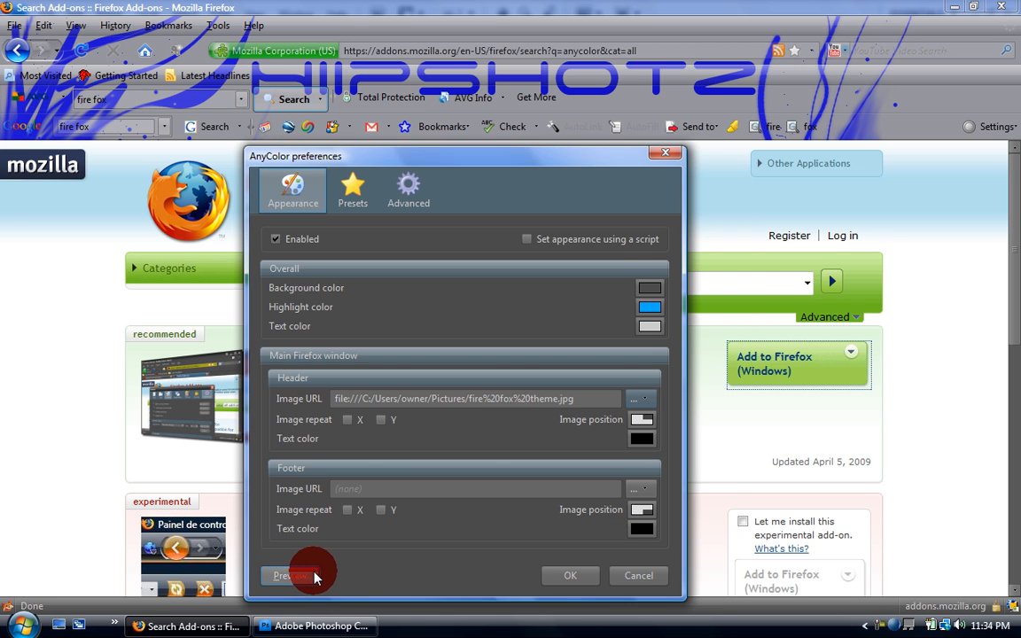
pyautogui.click(287, 574)
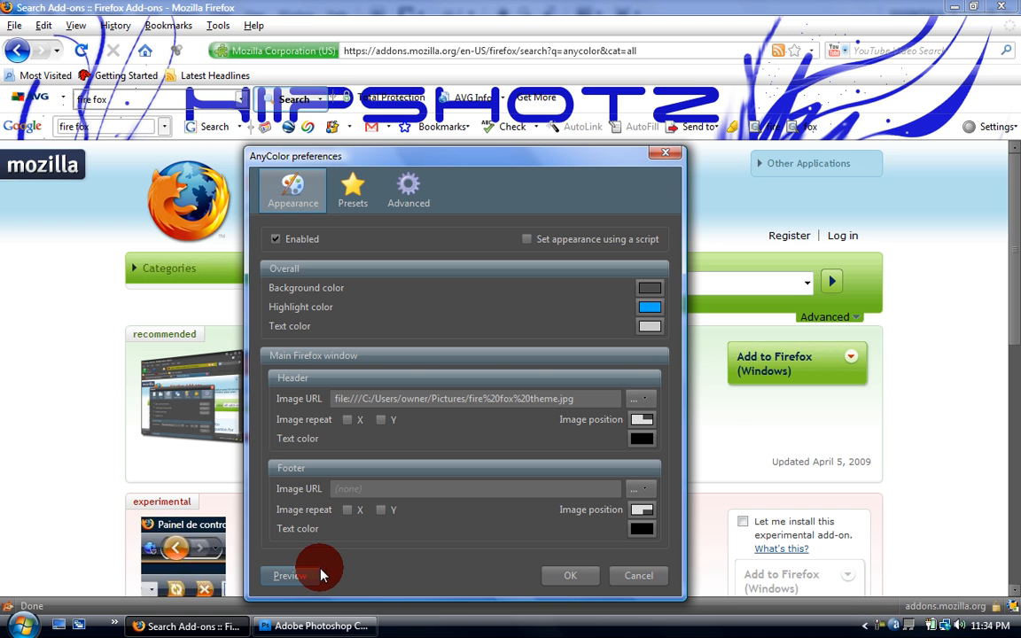
pyautogui.moveTo(407, 192)
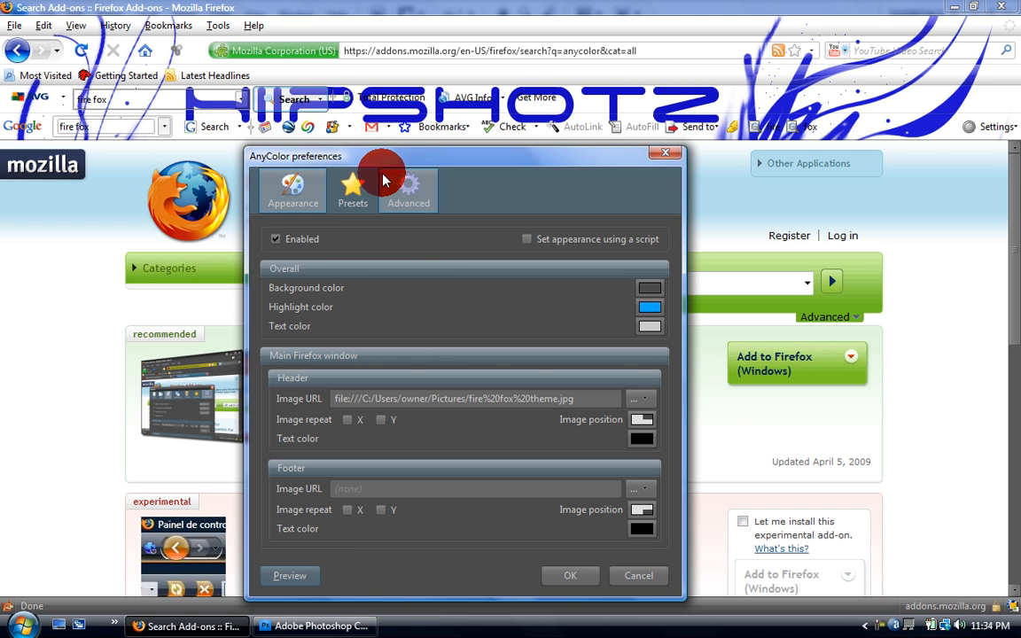